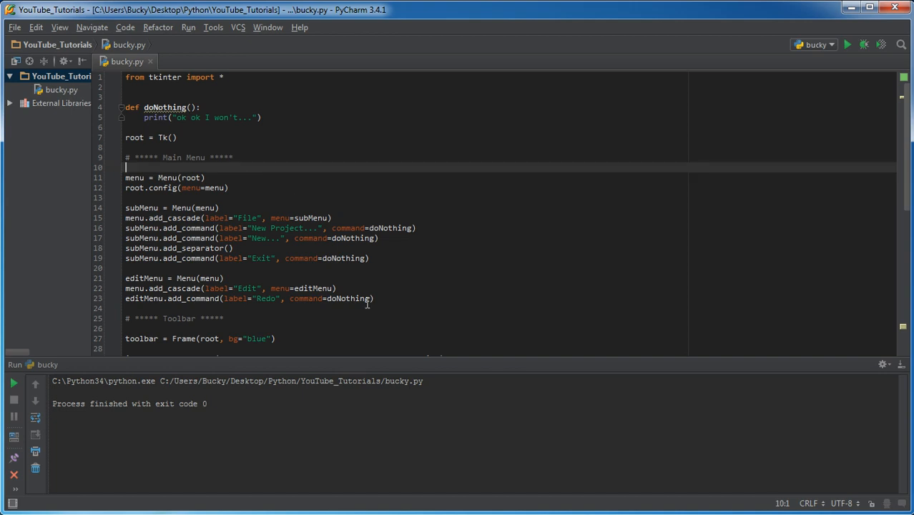
Step: Add a '# ***** Status Bar *****' comment heading below the toolbar code
scroll("down", 3)
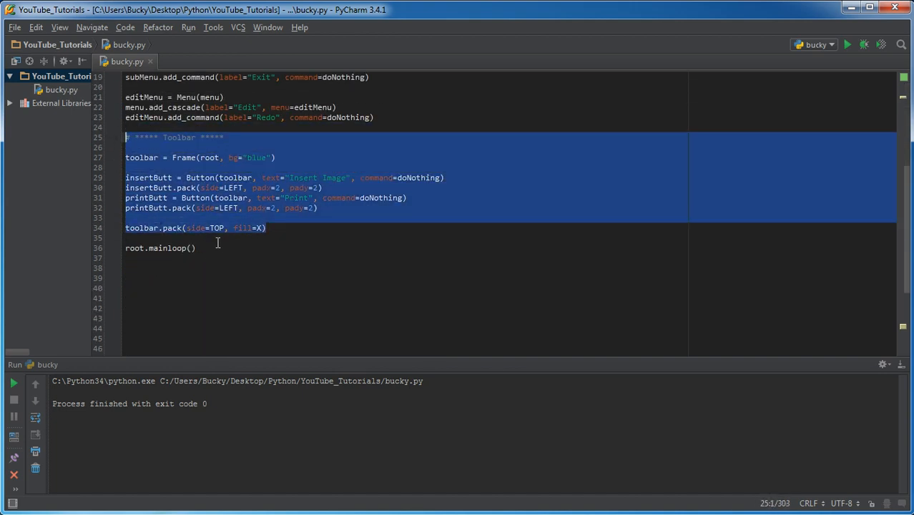
key("Enter")
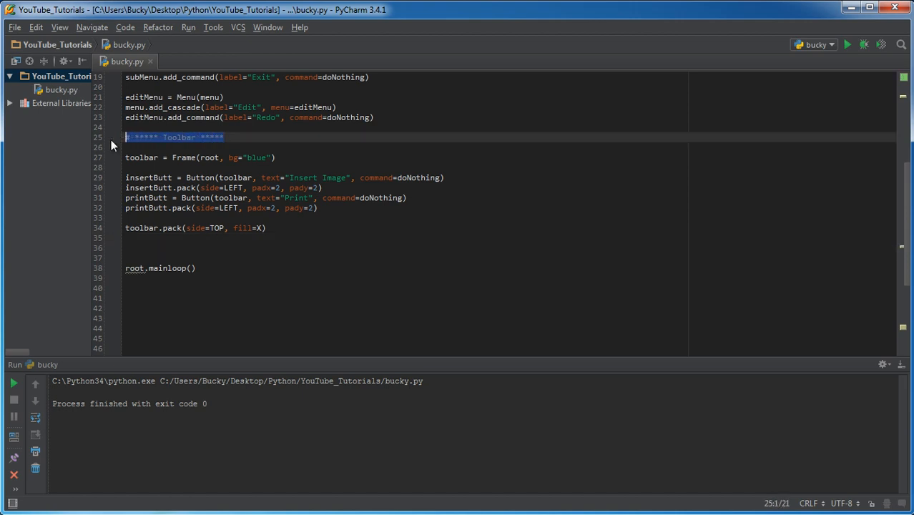
left_click(150, 248)
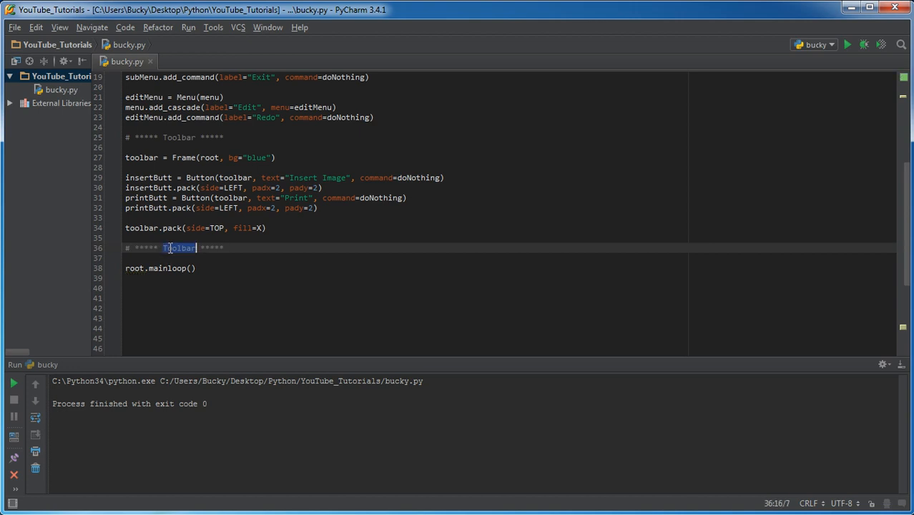
type("Status Bar")
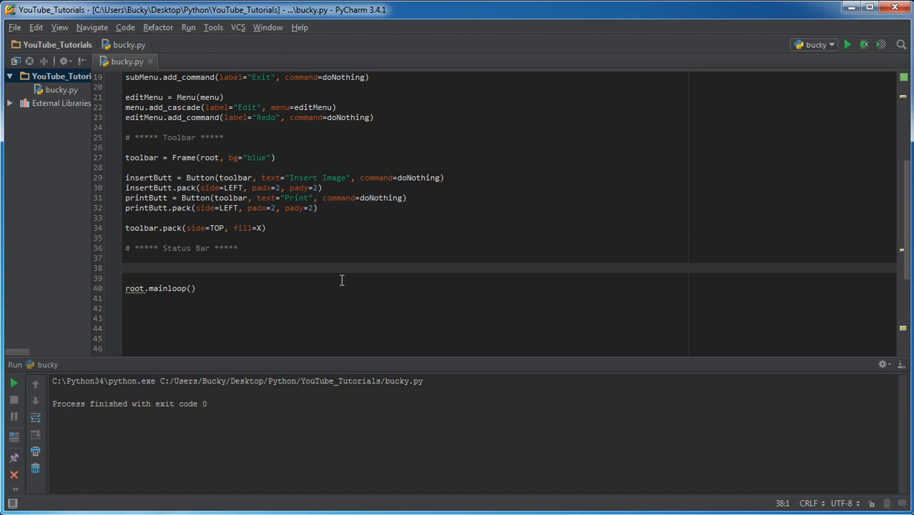
Step: Start a status = Label(root ...) call on the blank line
type("sta")
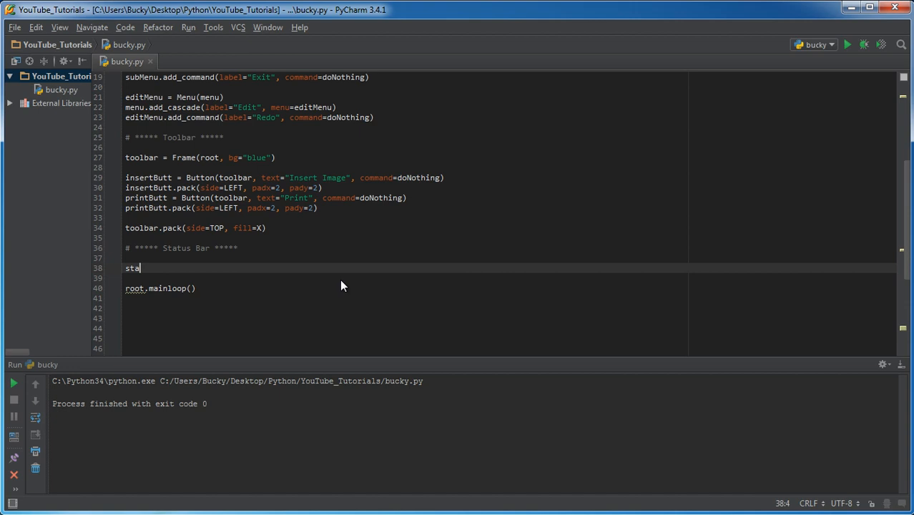
type("tus =")
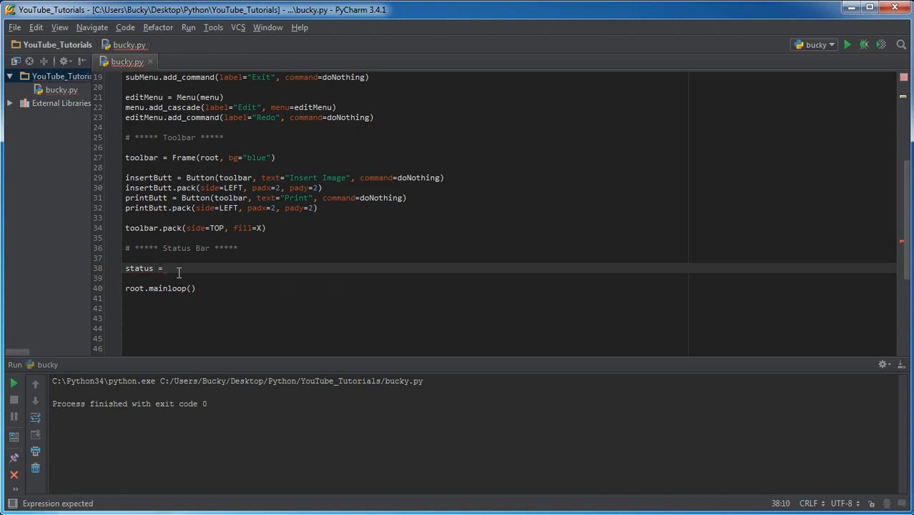
type("Label")
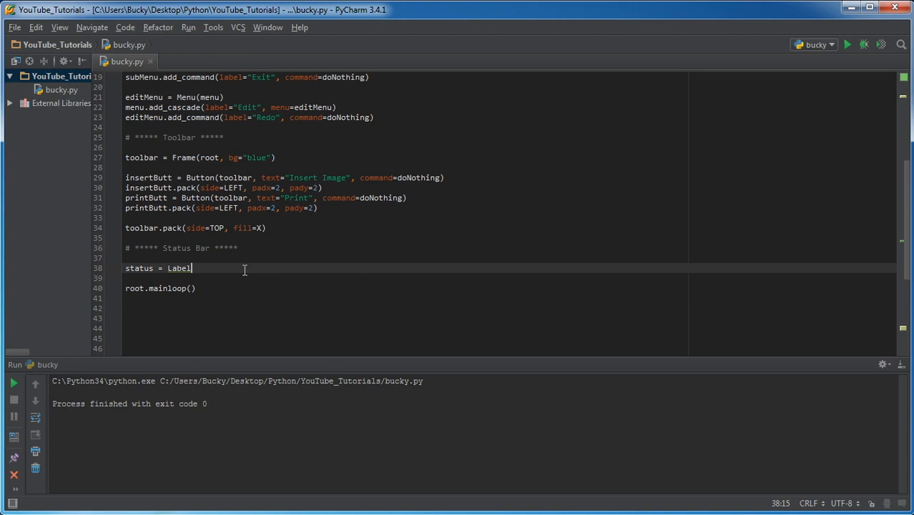
type("()")
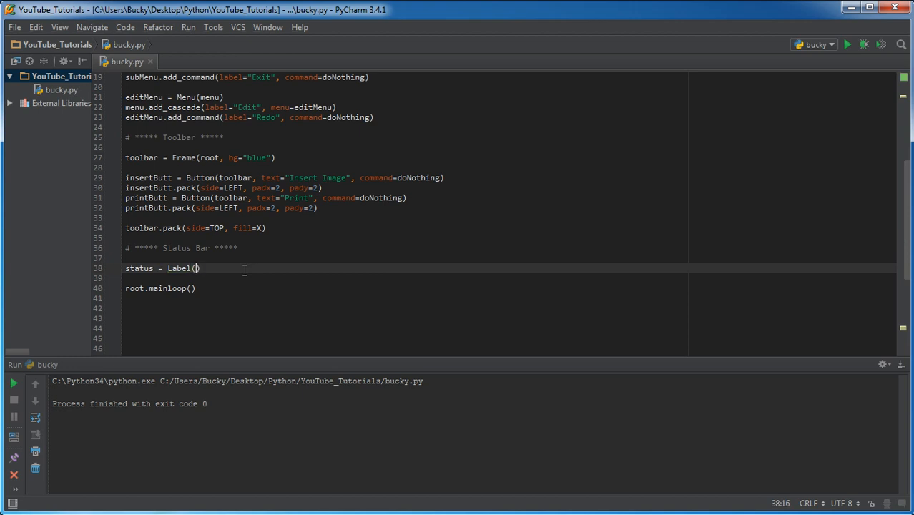
type("root,")
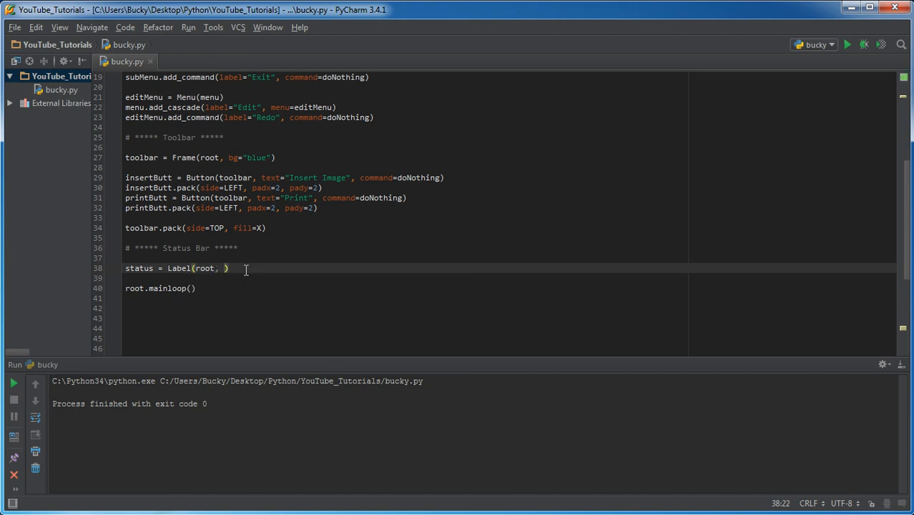
Step: Give the status Label the text "Preparing to do nothing..."
type("text")
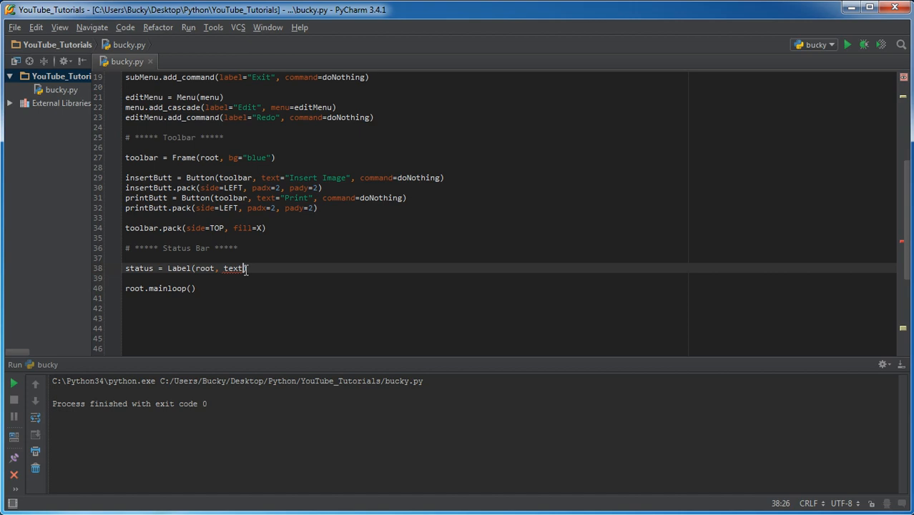
type("=\"\")")
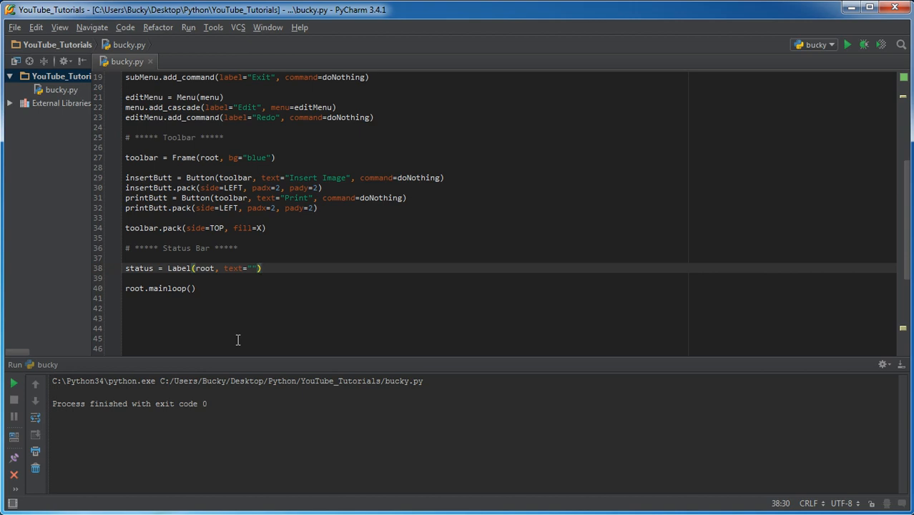
left_click(252, 268)
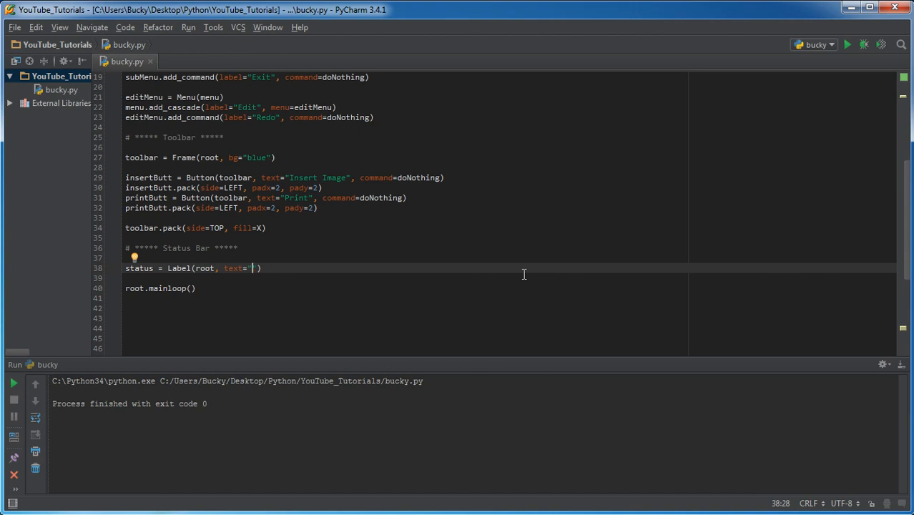
type("Praparing to do nothing")
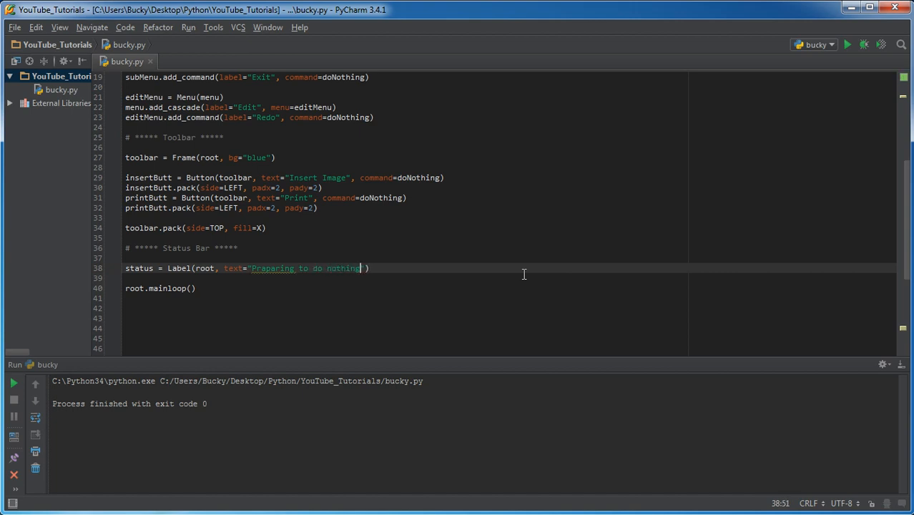
type("...")
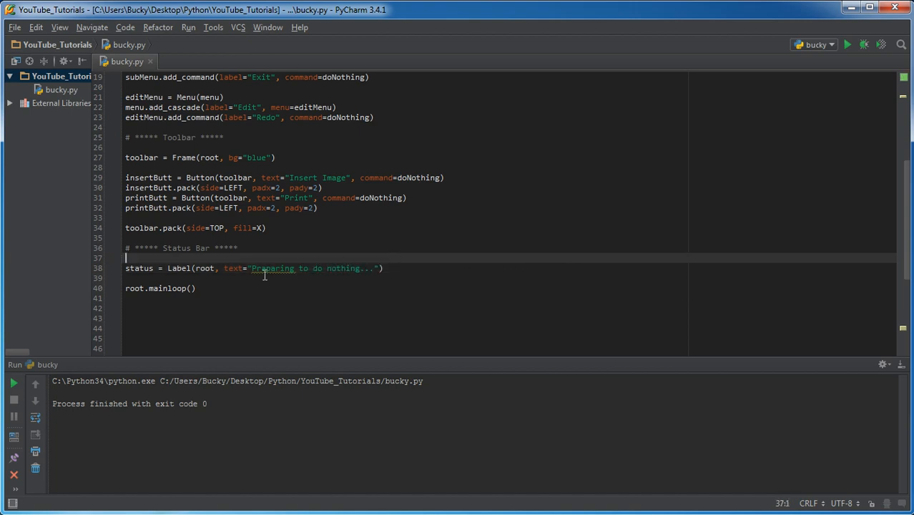
mouse_move(394, 272)
type(", ")
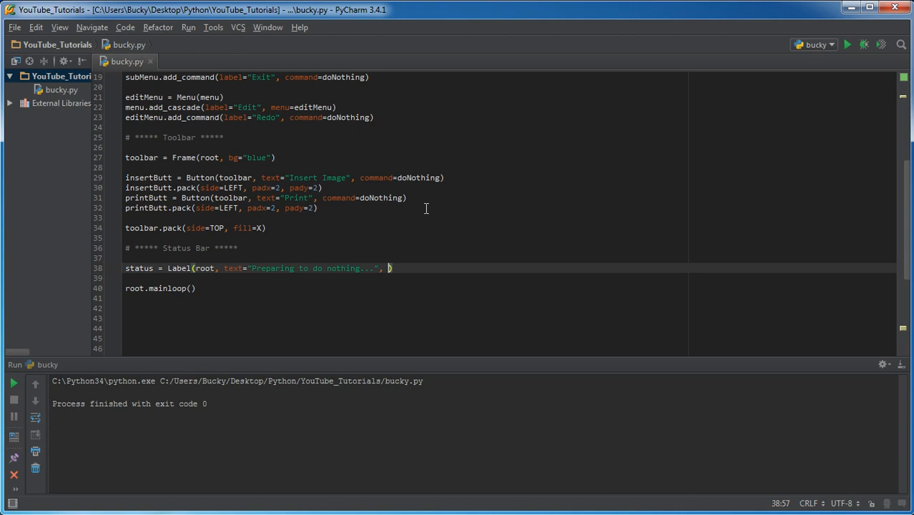
Step: Add bd=1 and relief=SUNKEN arguments to the status Label
type("bd")
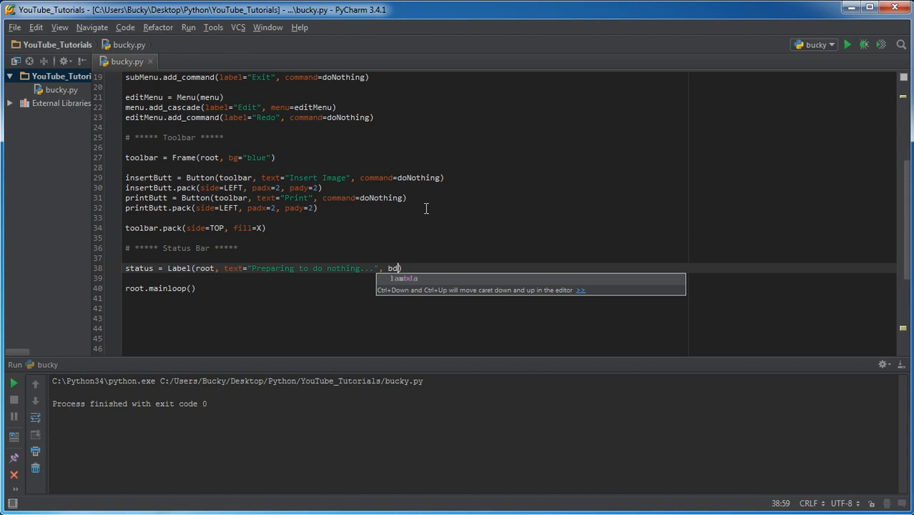
type("=")
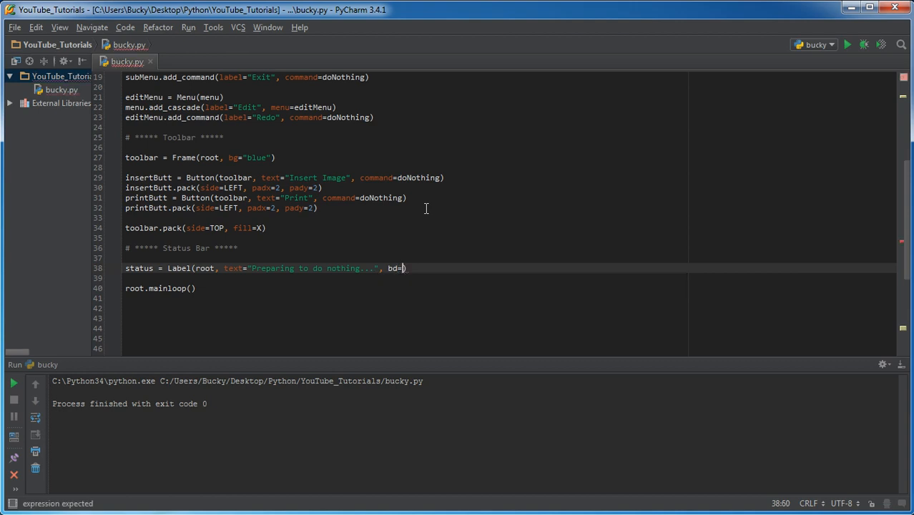
type("1, releif")
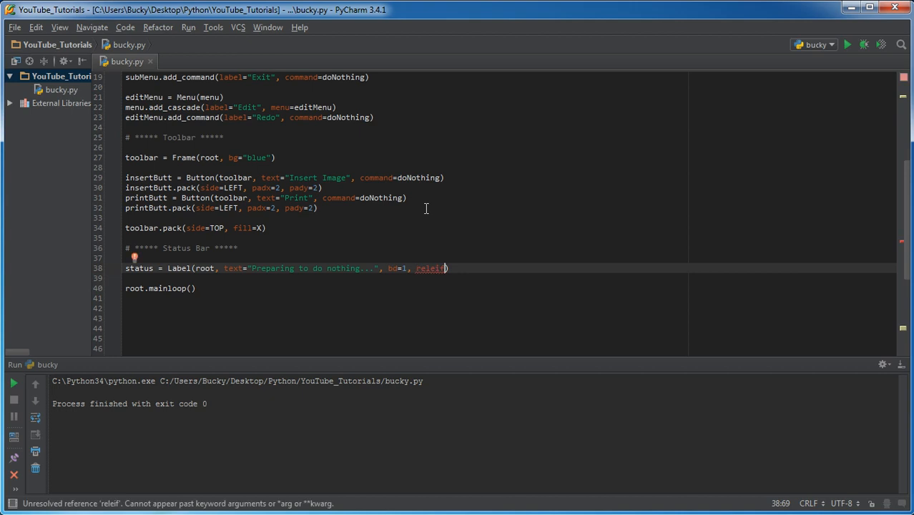
key("BackSpace")
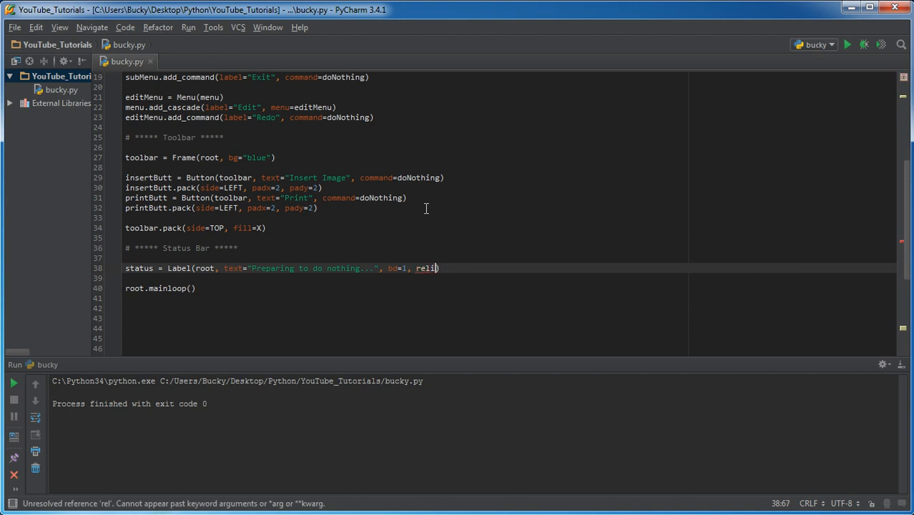
type("ef")
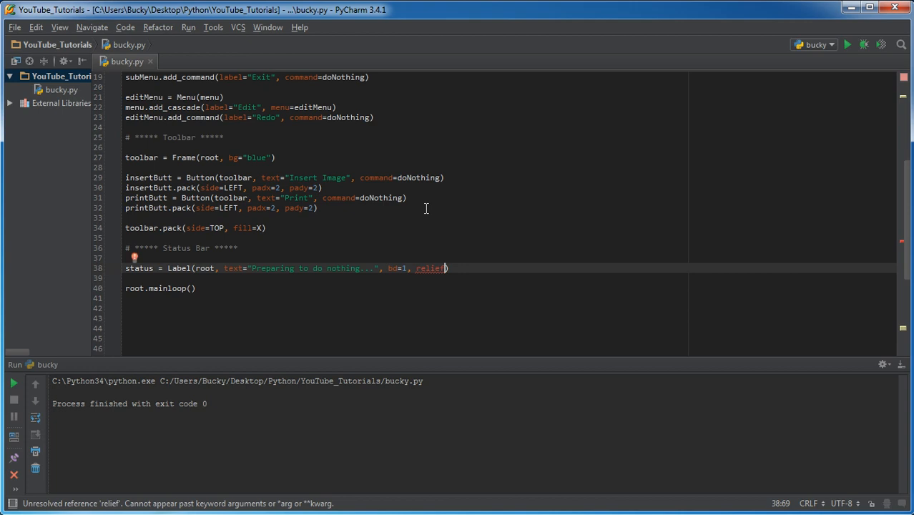
type("=")
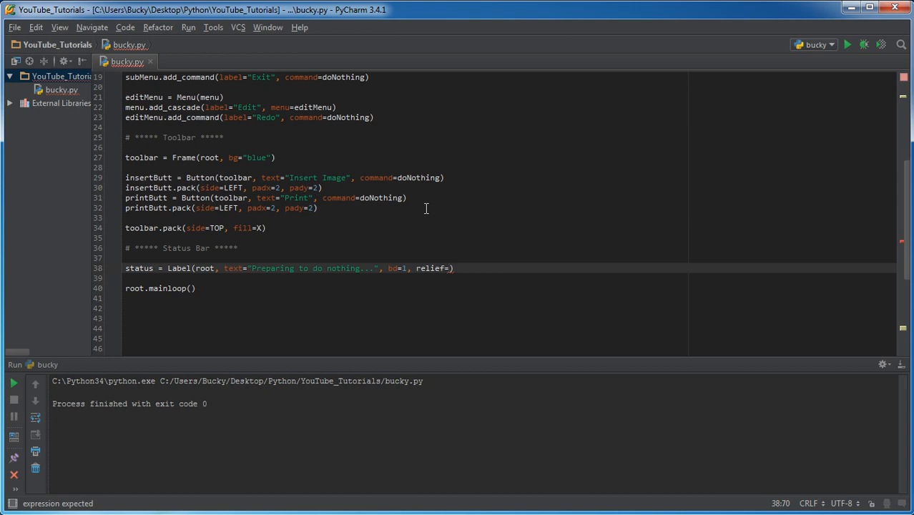
type("SUNKEN")
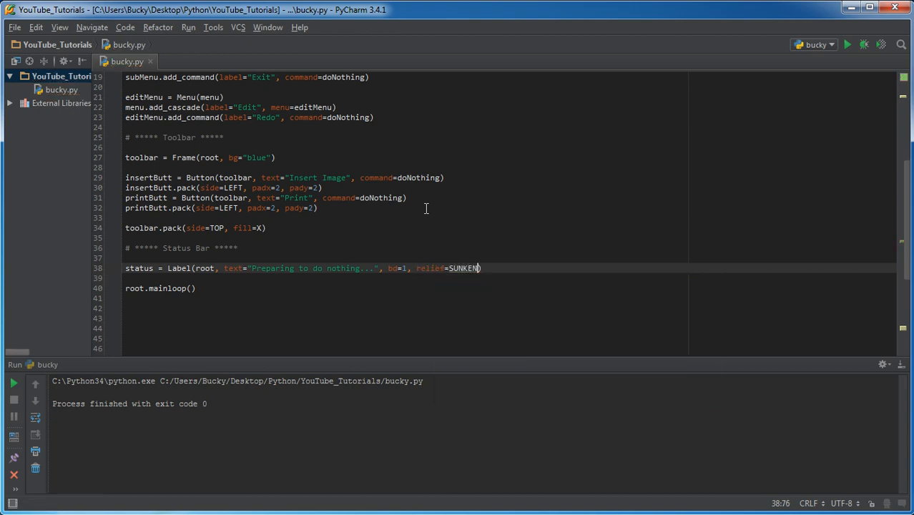
left_click(443, 268)
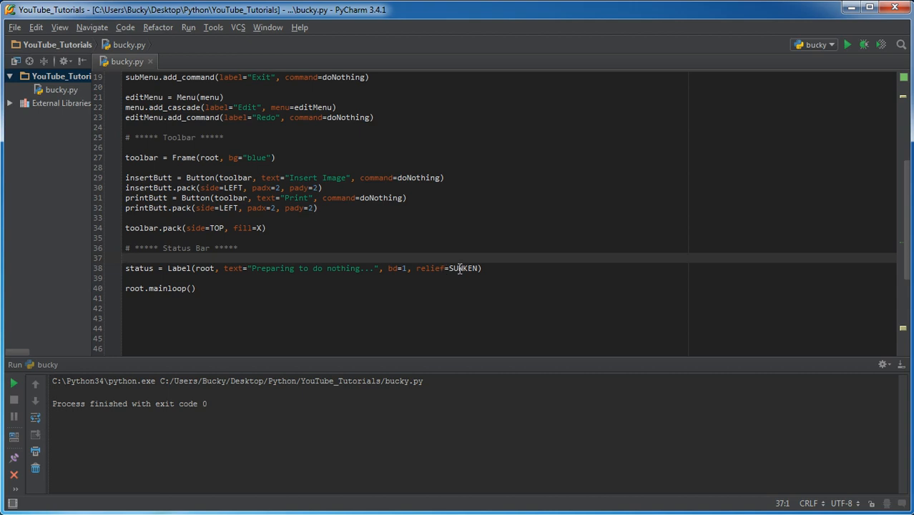
mouse_move(417, 255)
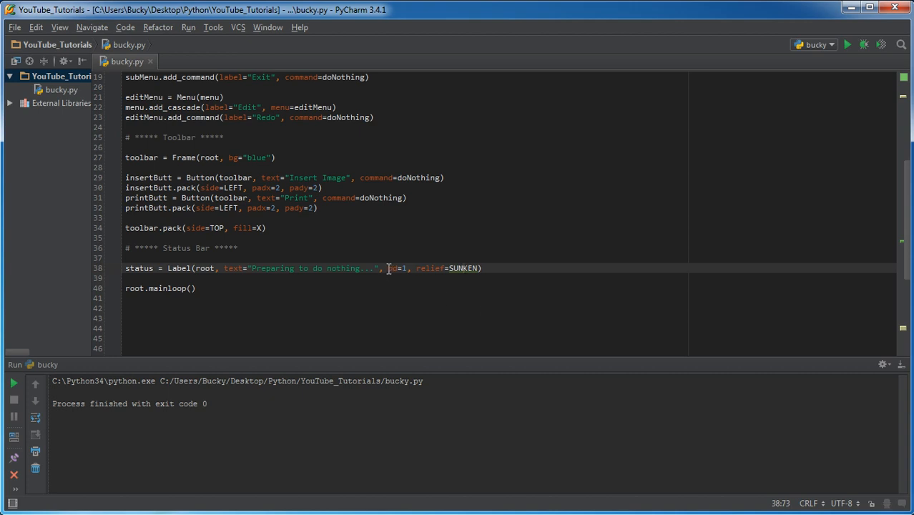
Step: Add anchor=W to the status Label's arguments
left_click_drag(388, 268, 482, 268)
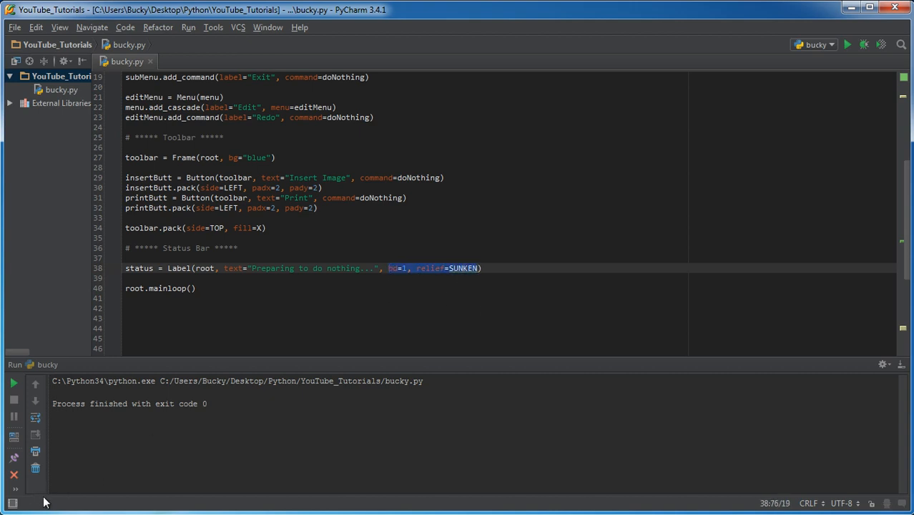
left_click(394, 268)
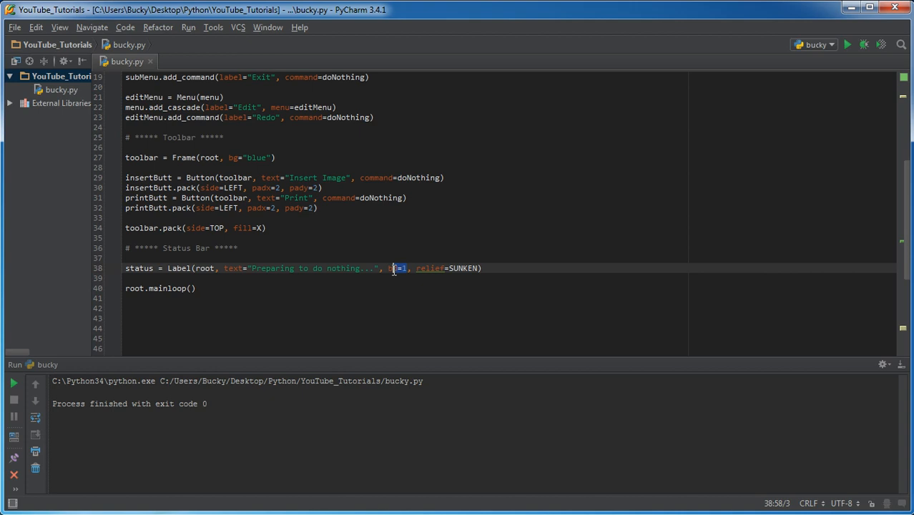
left_click_drag(407, 268, 483, 269)
type(", ")
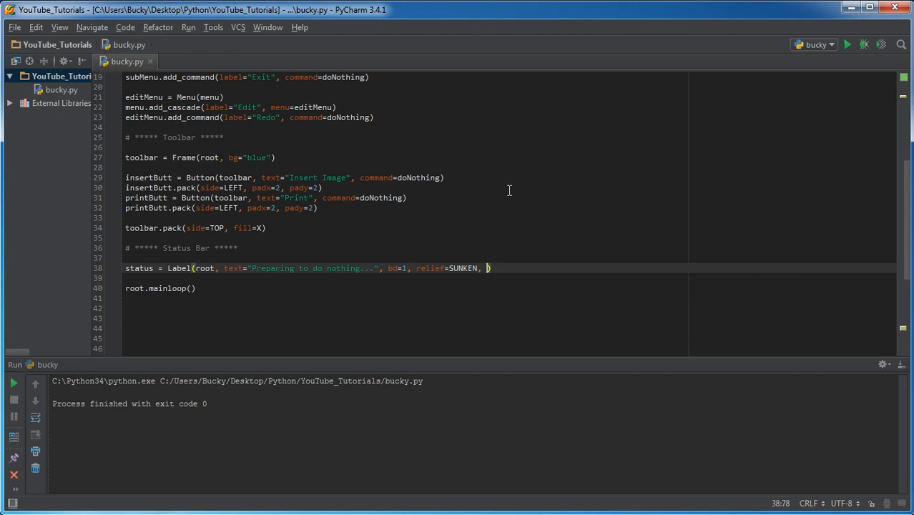
type("anchor")
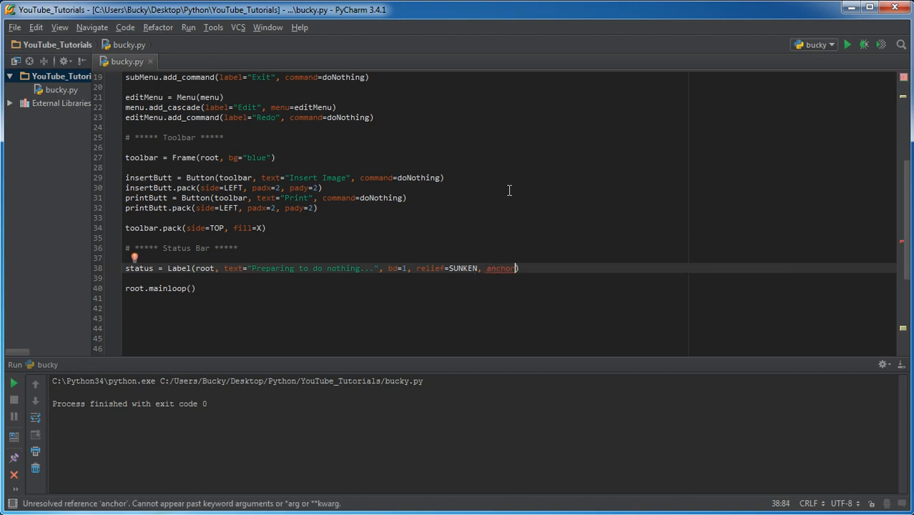
type("W")
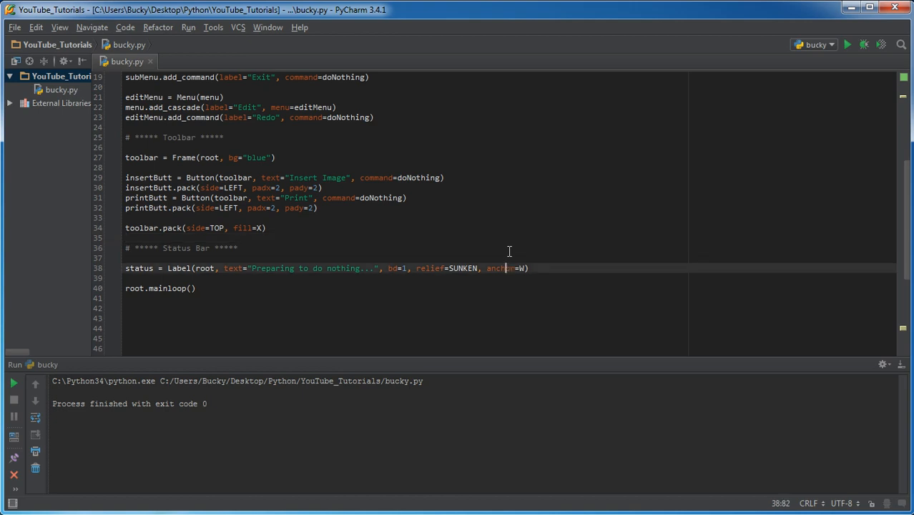
double_click(501, 269)
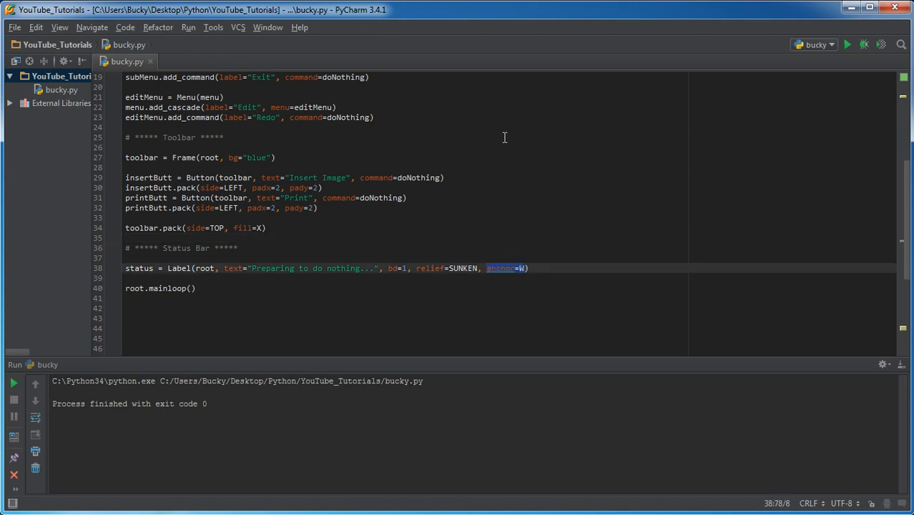
mouse_move(409, 298)
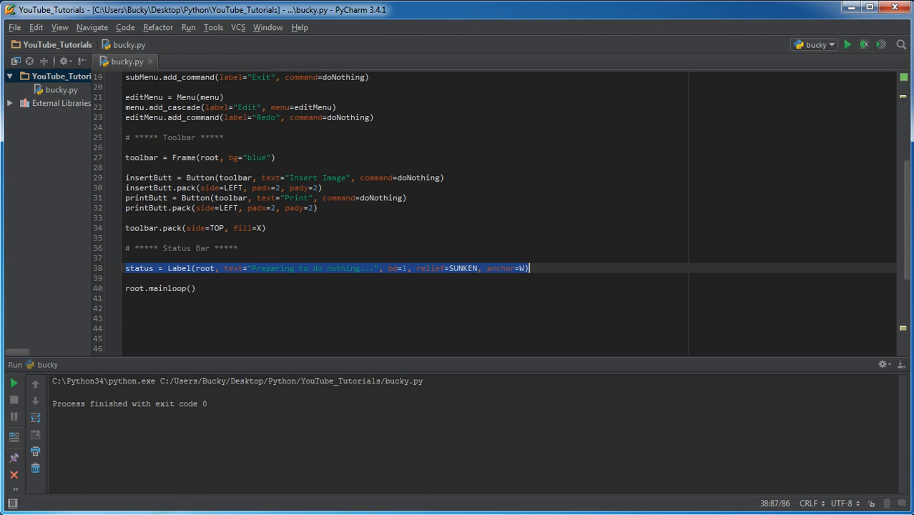
mouse_move(12, 401)
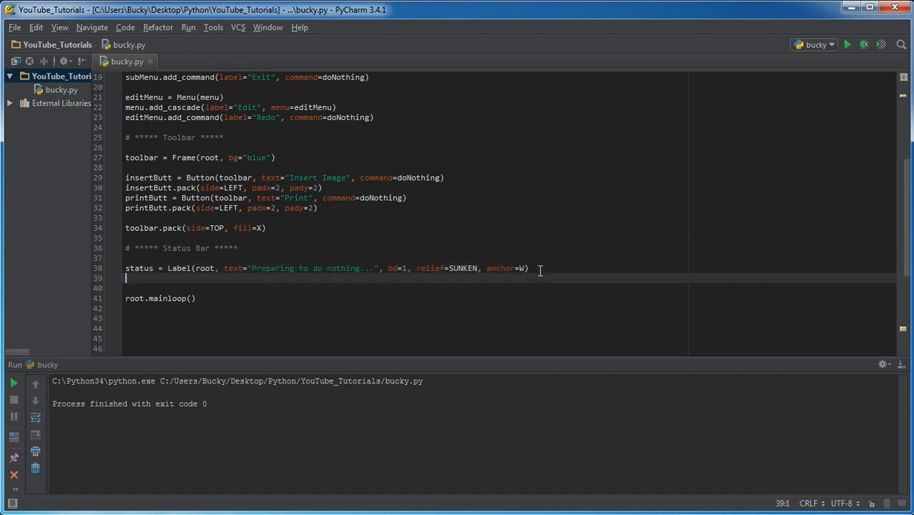
Step: Write status.pack(side=BOTTOM, fill=X) on the line below the Label
type("status")
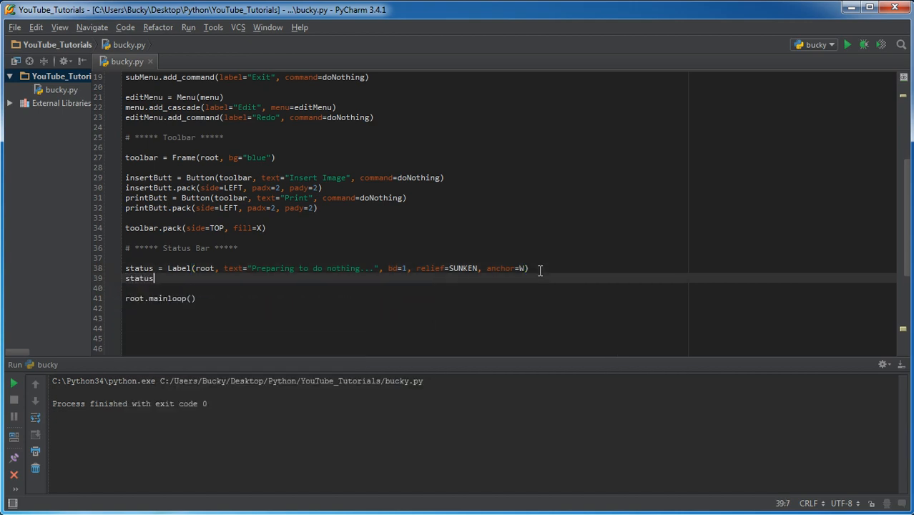
type(".pack")
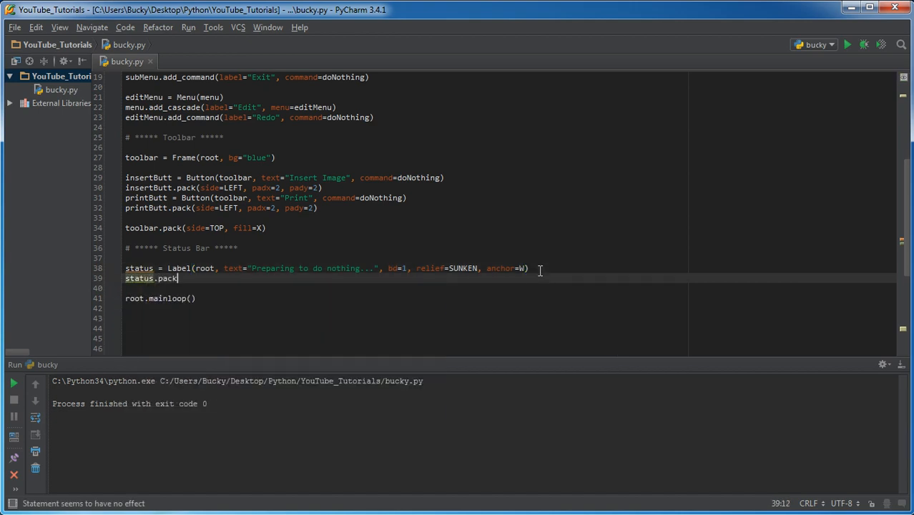
type("()")
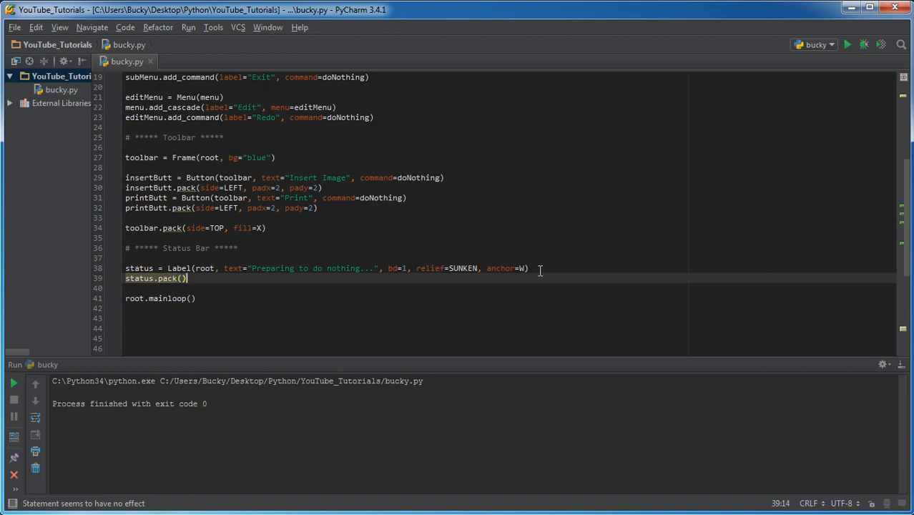
type("side=")
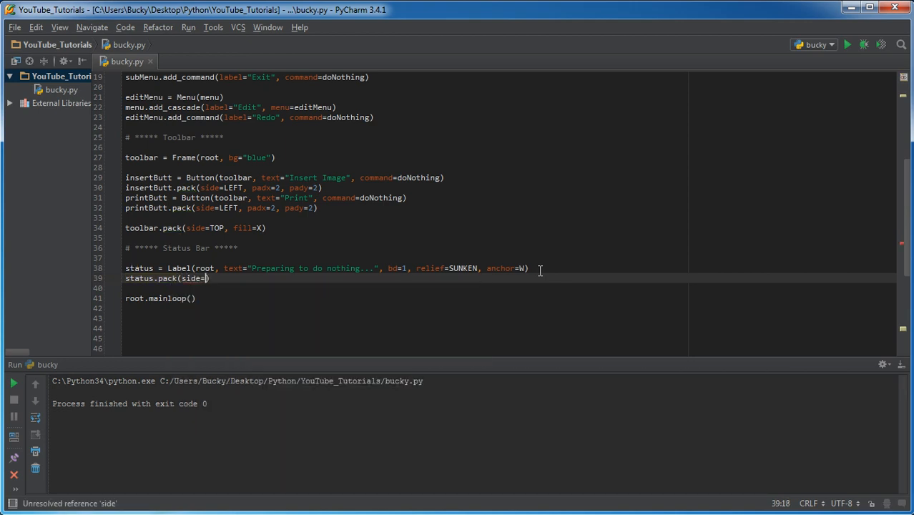
type("BOTTOM,")
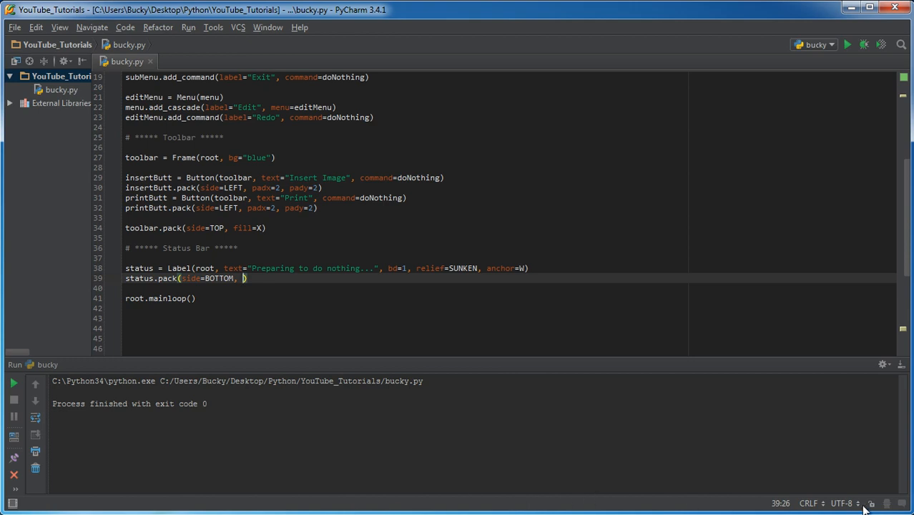
mouse_move(213, 504)
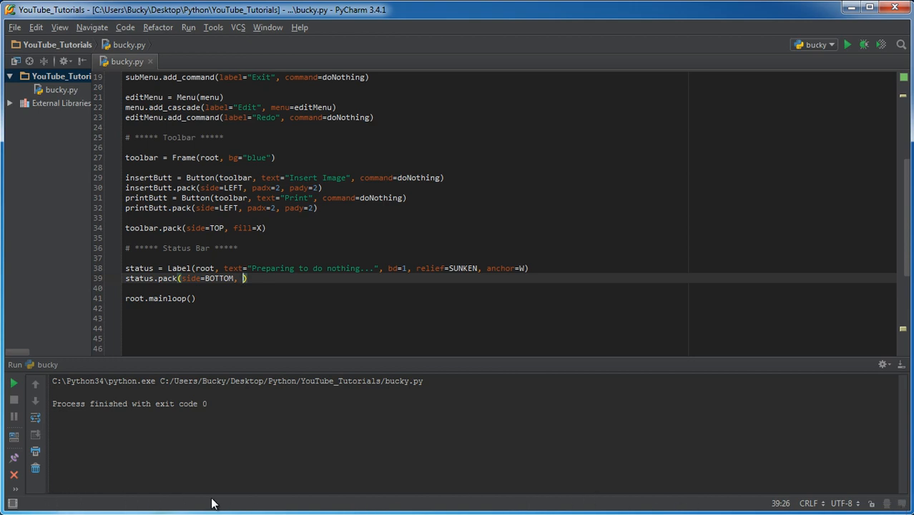
mouse_move(747, 502)
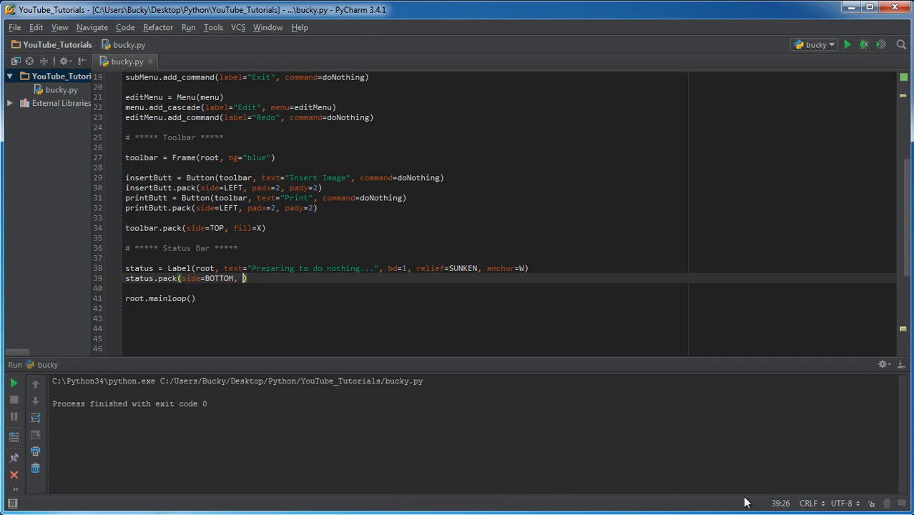
mouse_move(600, 501)
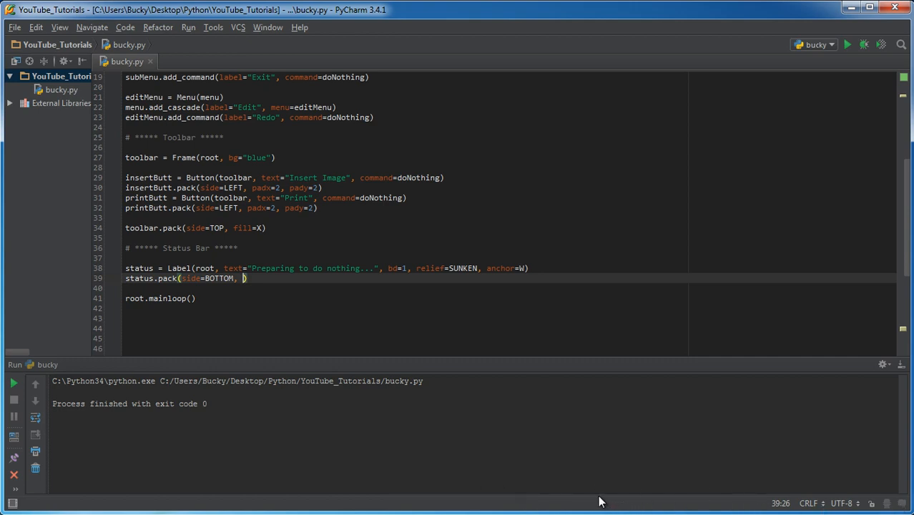
mouse_move(483, 502)
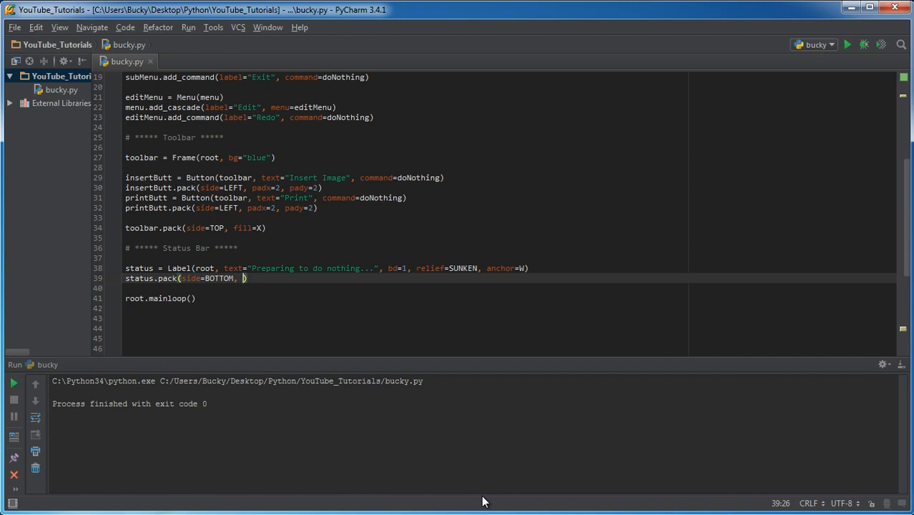
left_click(247, 278)
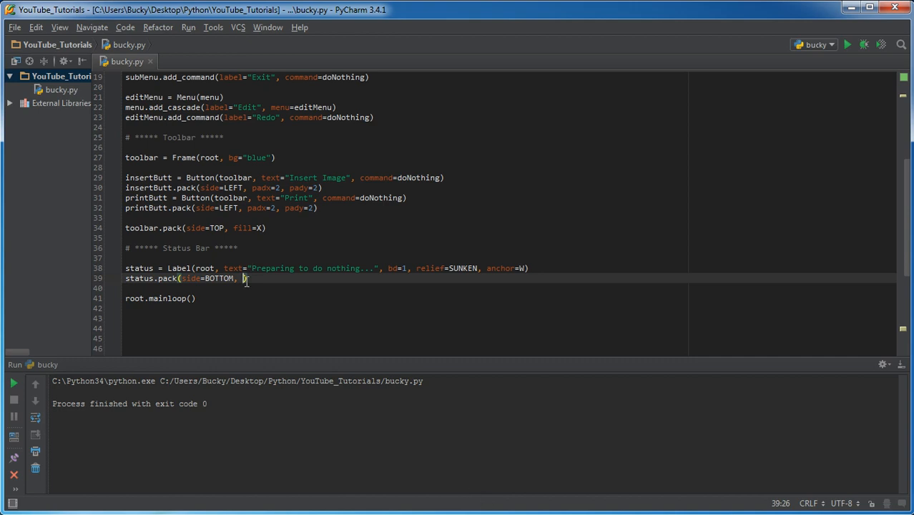
mouse_move(497, 229)
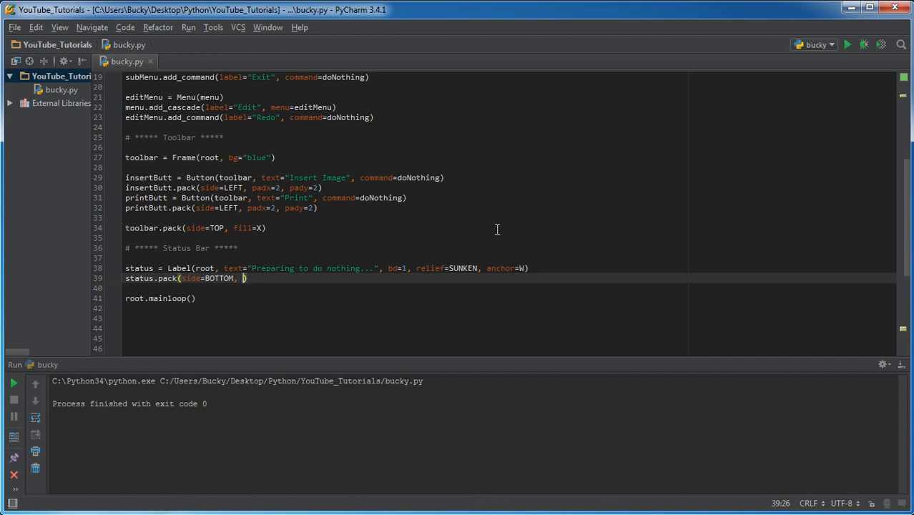
type("F")
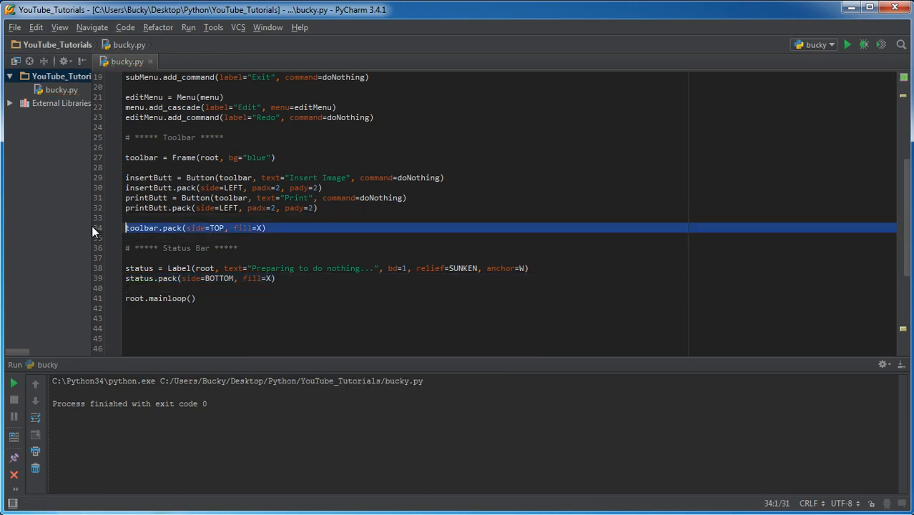
Step: Run bucky.py and widen the Tk window to check the bars stretch
right_click(215, 227)
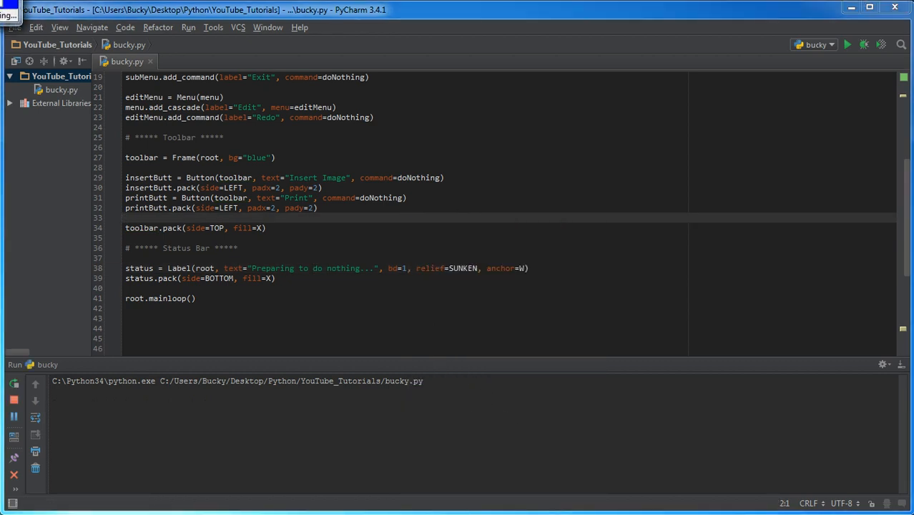
left_click(847, 44)
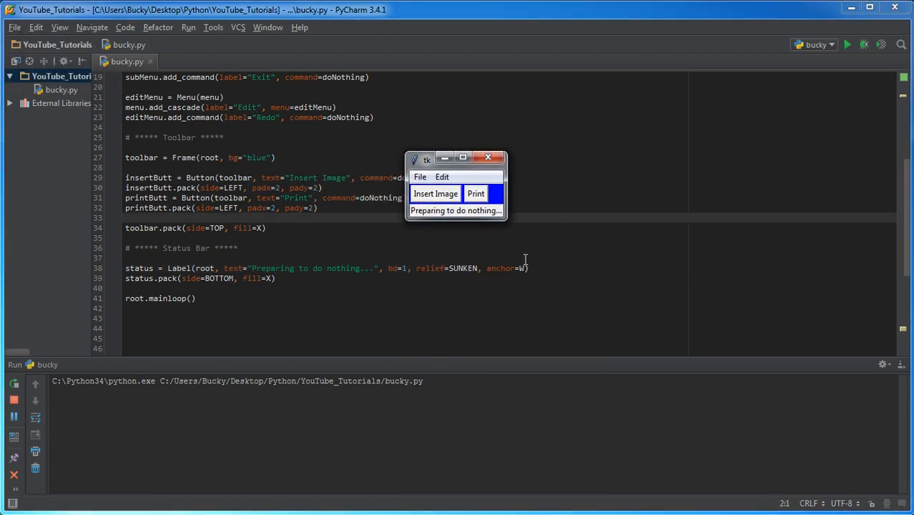
left_click_drag(505, 222, 780, 354)
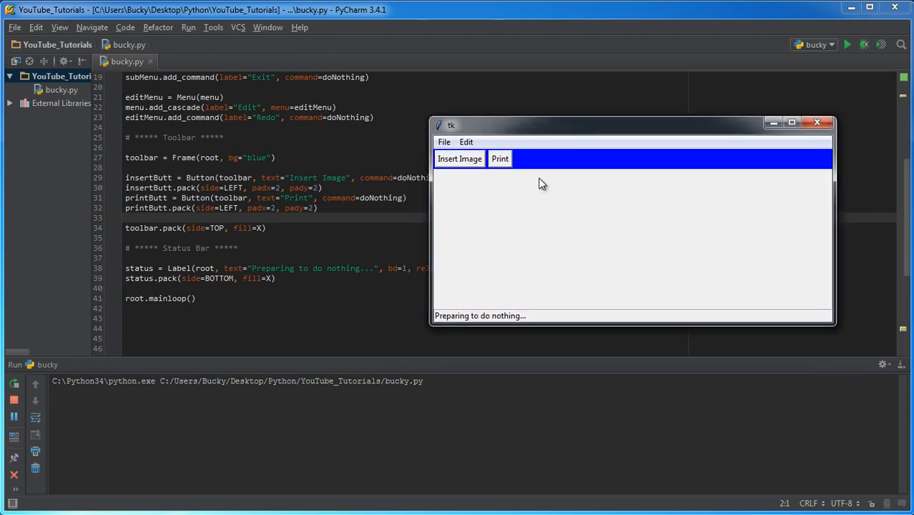
mouse_move(514, 320)
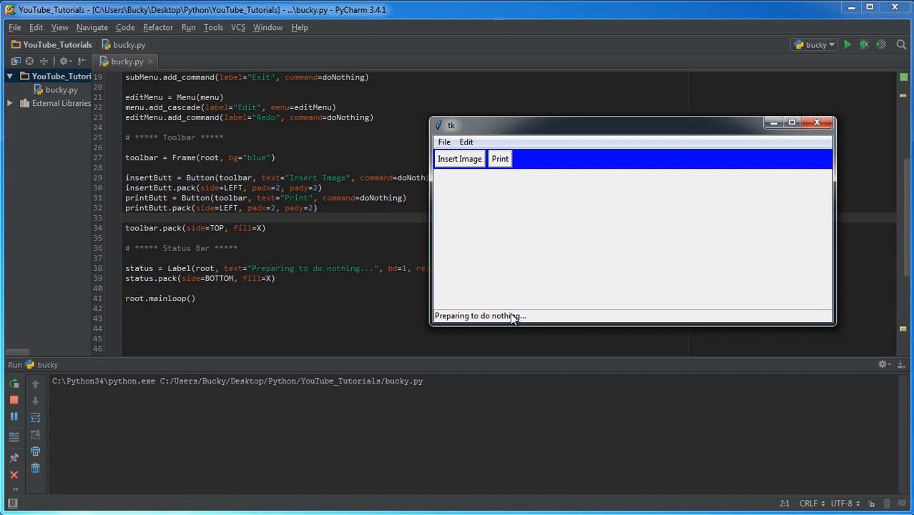
mouse_move(521, 325)
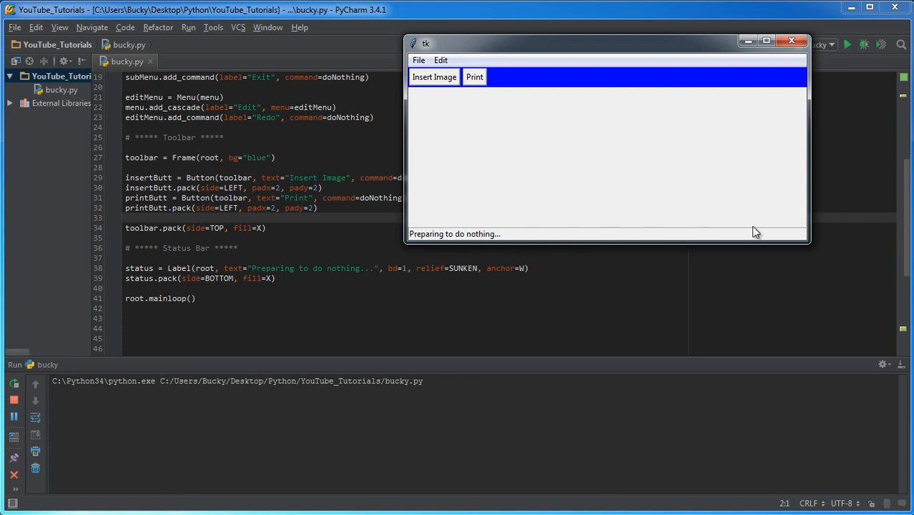
mouse_move(845, 229)
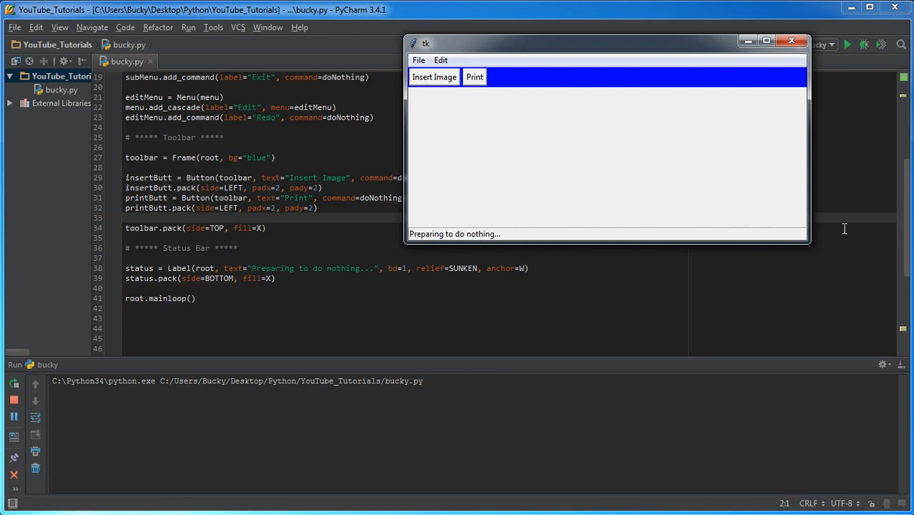
mouse_move(806, 157)
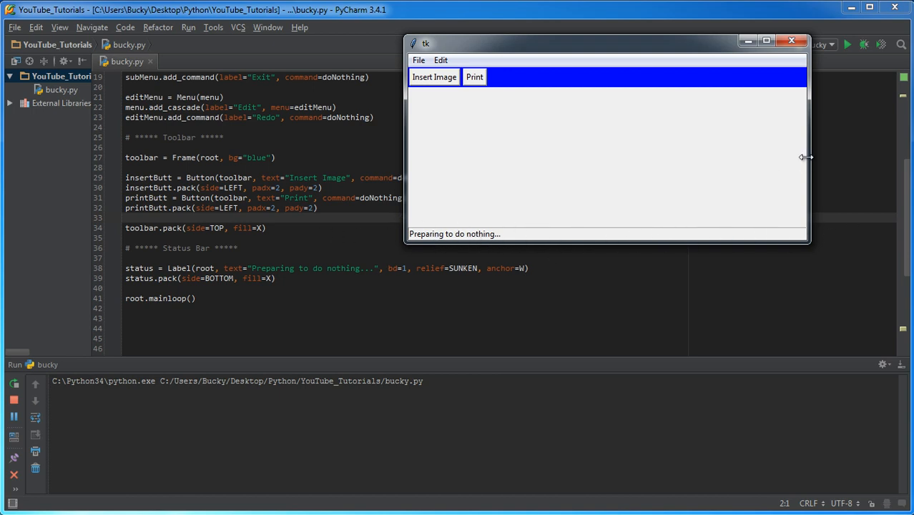
left_click_drag(807, 157, 783, 173)
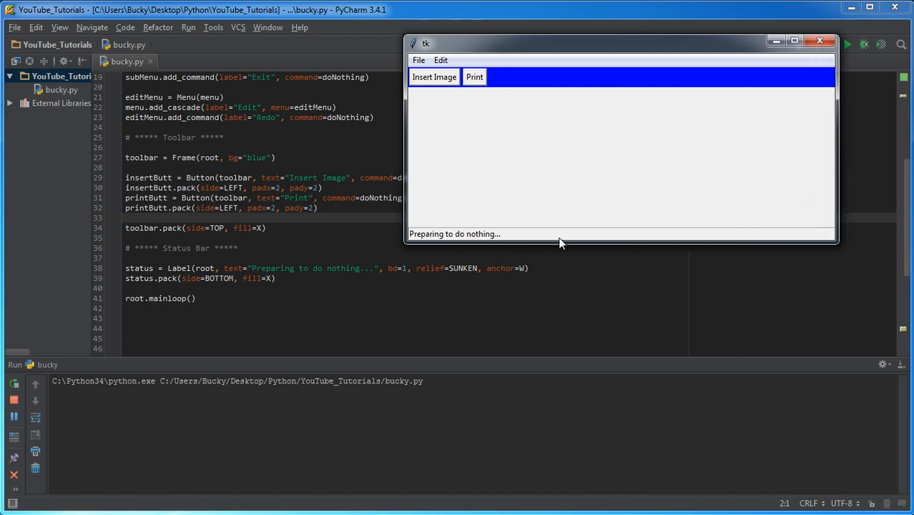
mouse_move(626, 236)
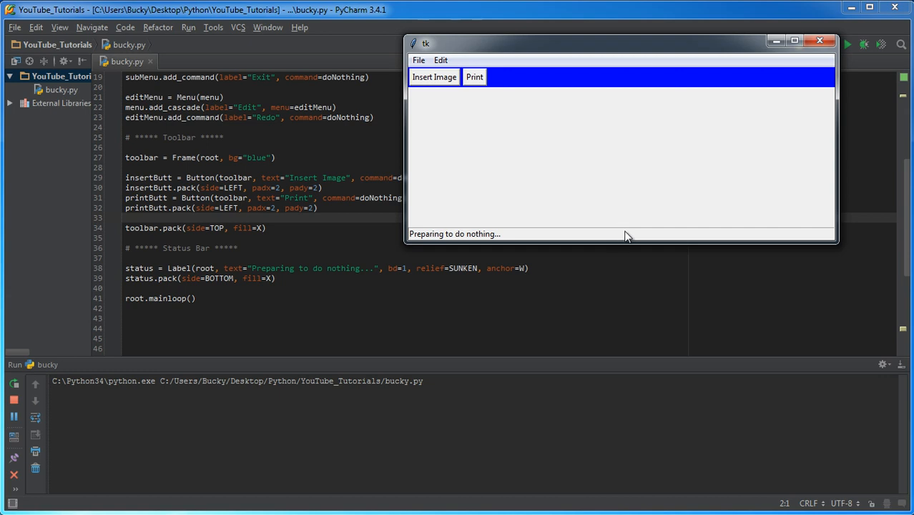
mouse_move(628, 267)
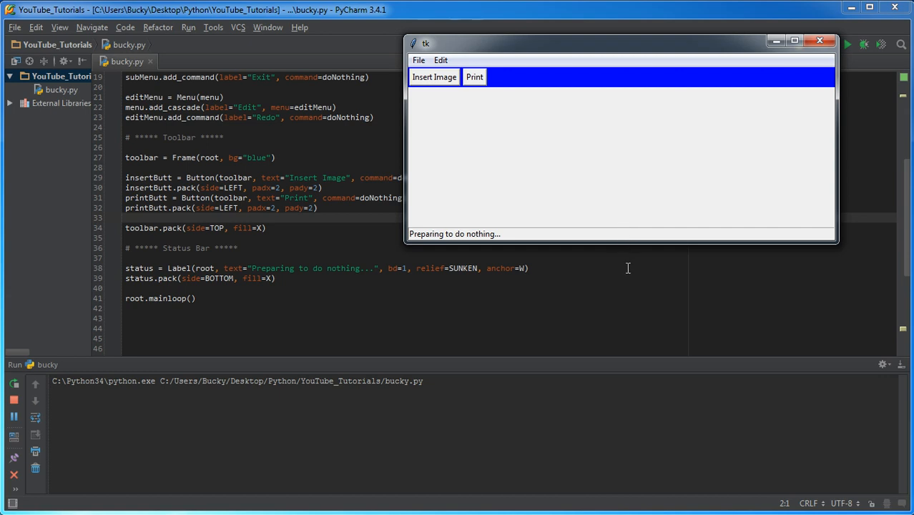
mouse_move(688, 223)
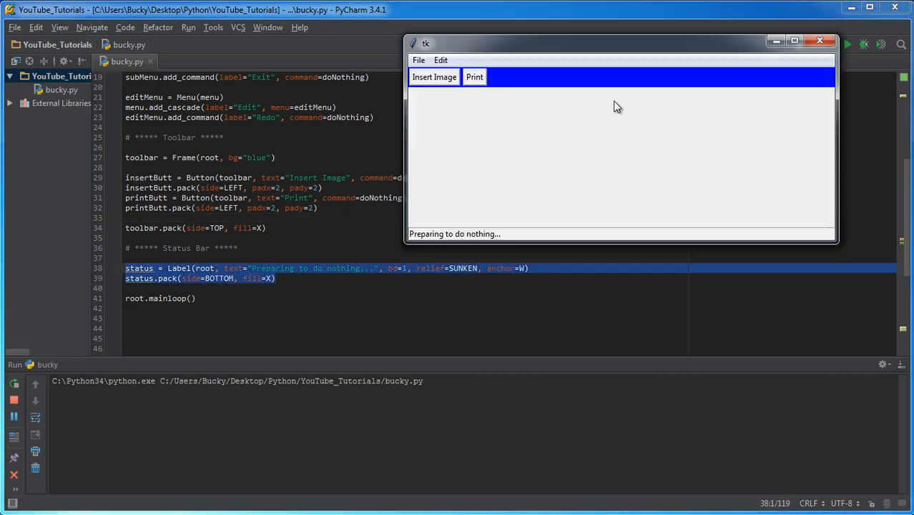
mouse_move(508, 242)
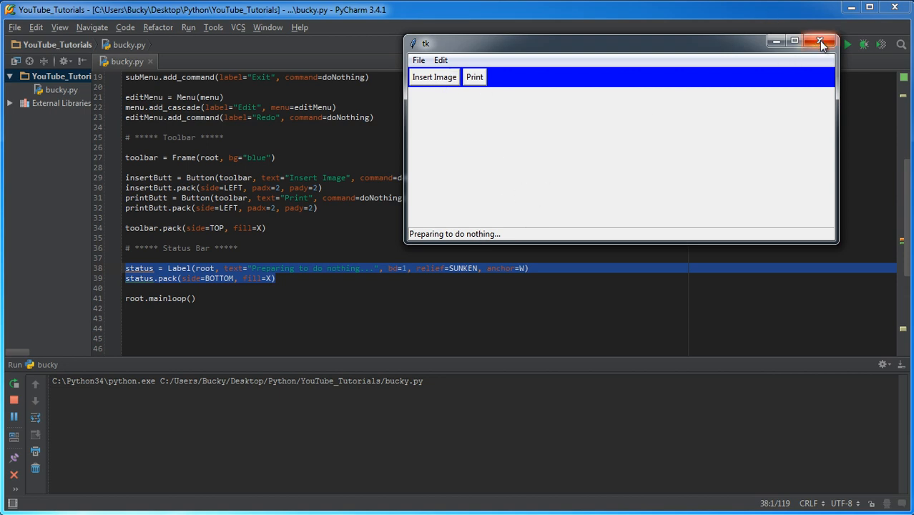
mouse_move(821, 43)
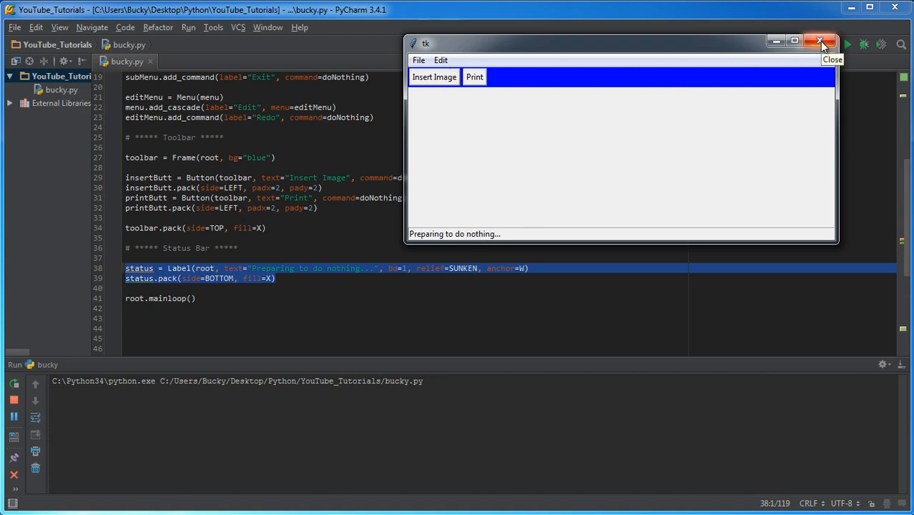
Step: Close the Tk window, flip between the black and grey shirt photos, then close the viewer
left_click(821, 41)
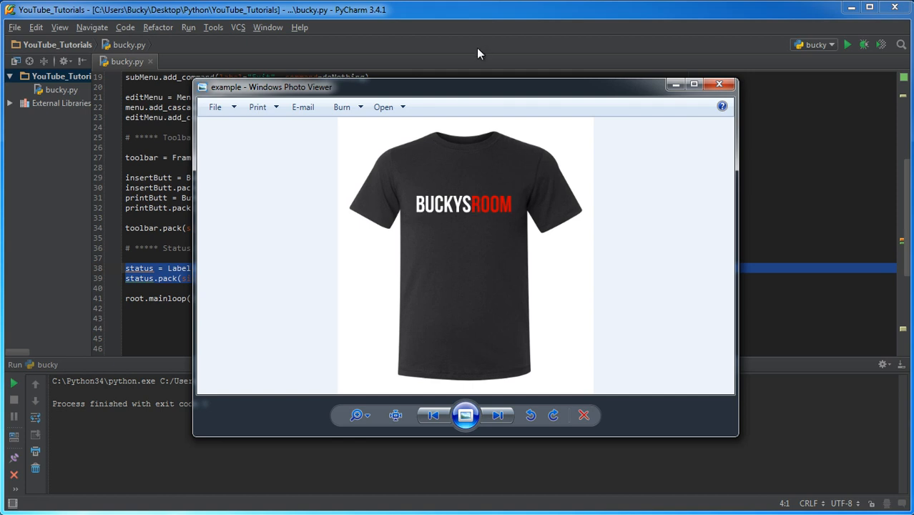
mouse_move(467, 204)
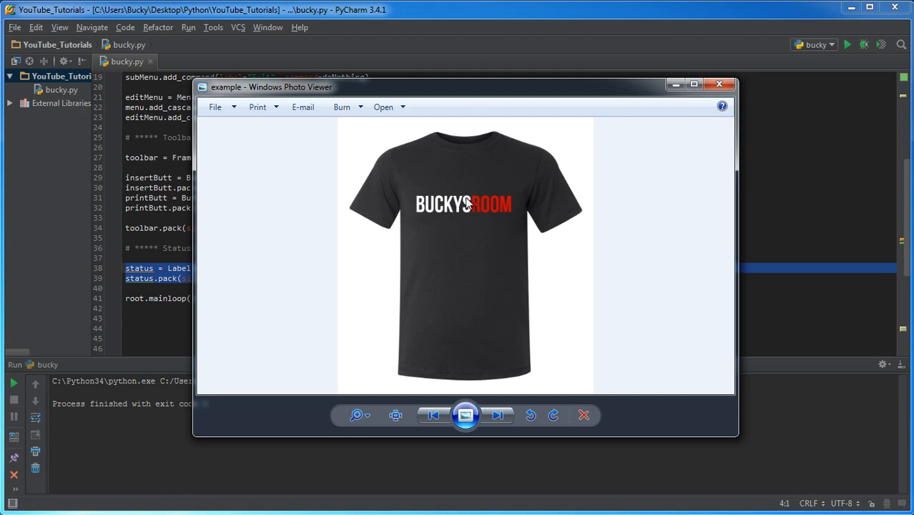
mouse_move(452, 202)
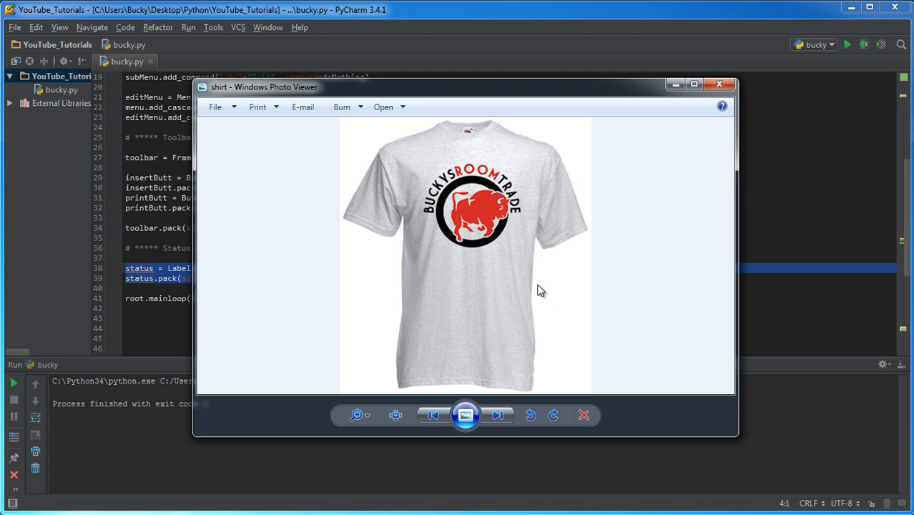
mouse_move(535, 289)
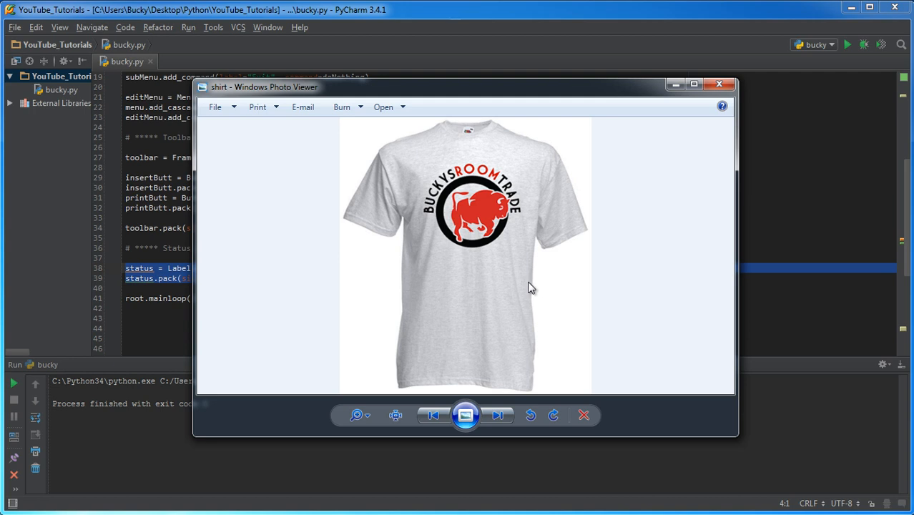
mouse_move(491, 243)
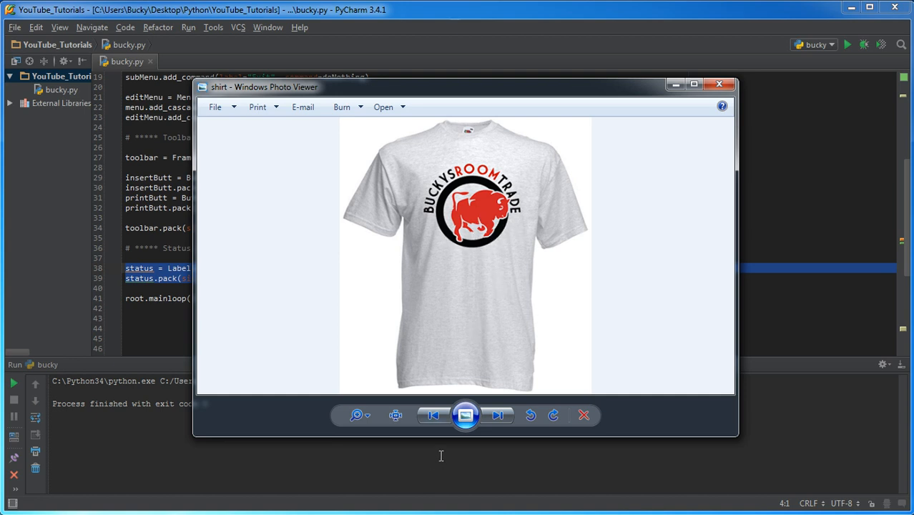
left_click(498, 415)
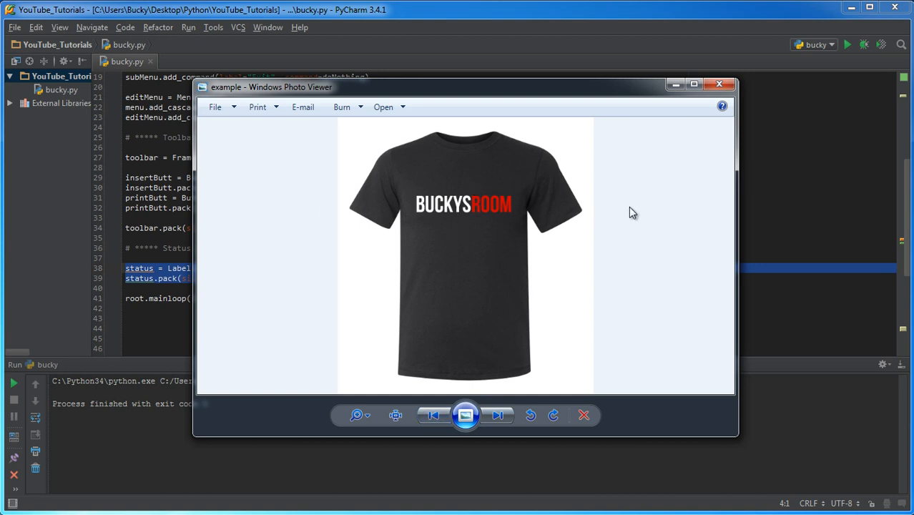
mouse_move(451, 122)
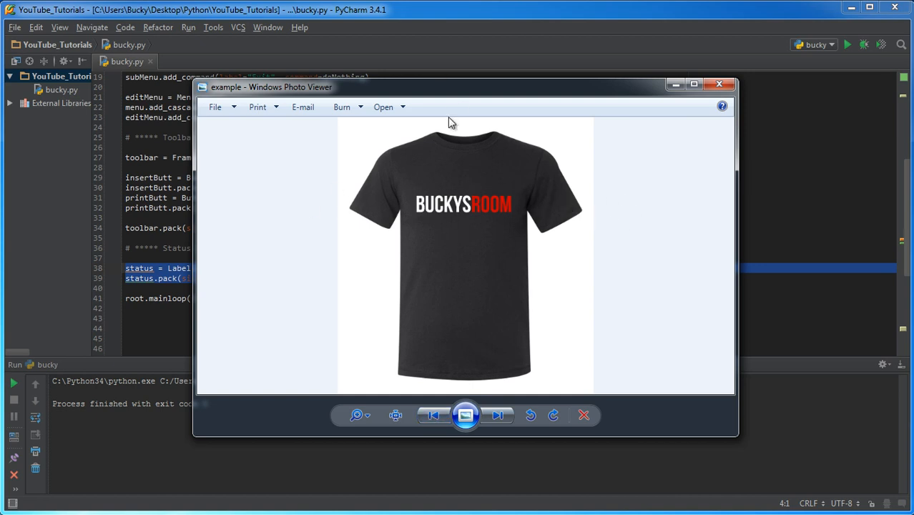
mouse_move(458, 436)
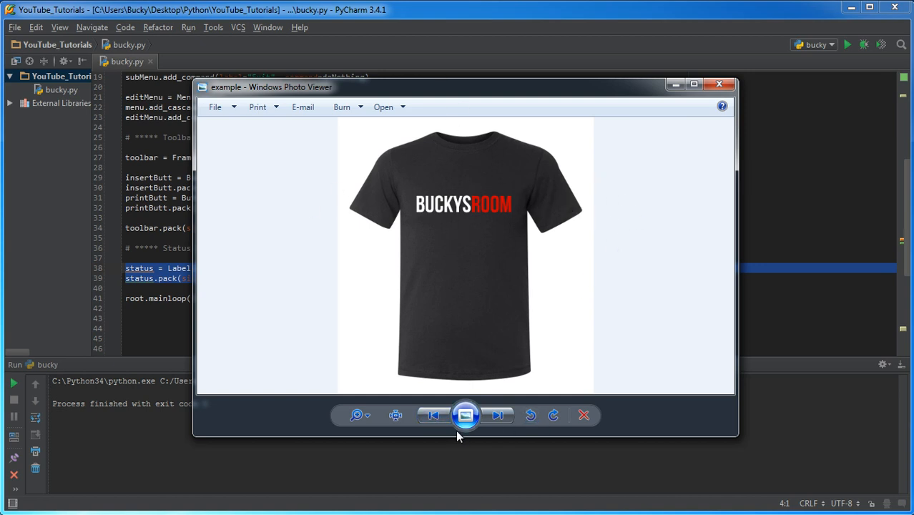
left_click(498, 414)
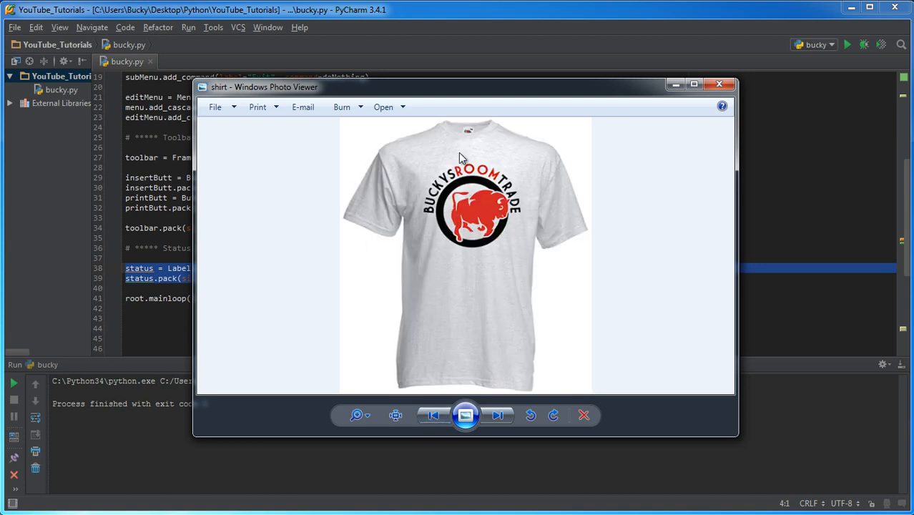
mouse_move(535, 278)
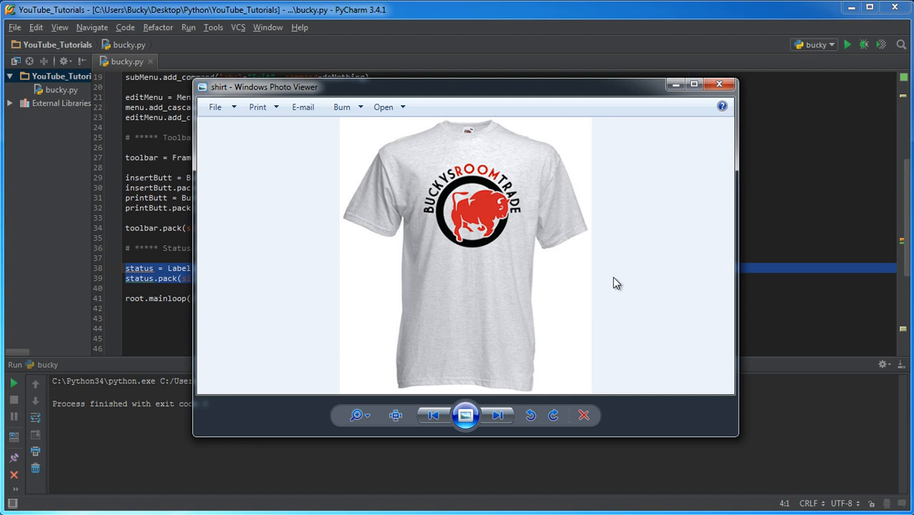
mouse_move(603, 268)
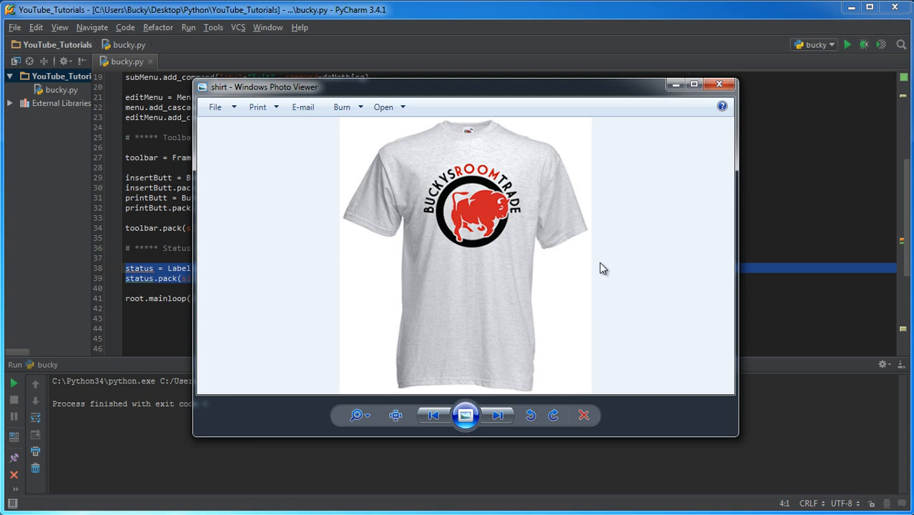
mouse_move(672, 85)
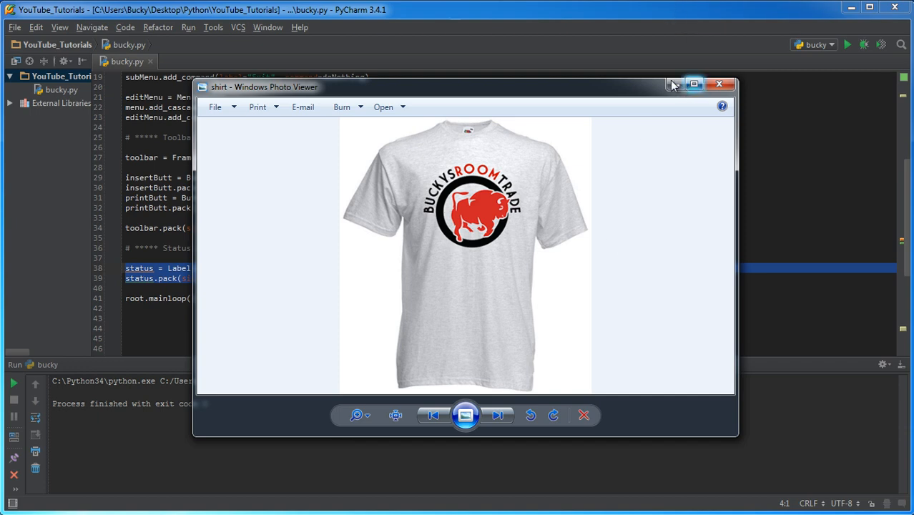
left_click(719, 84)
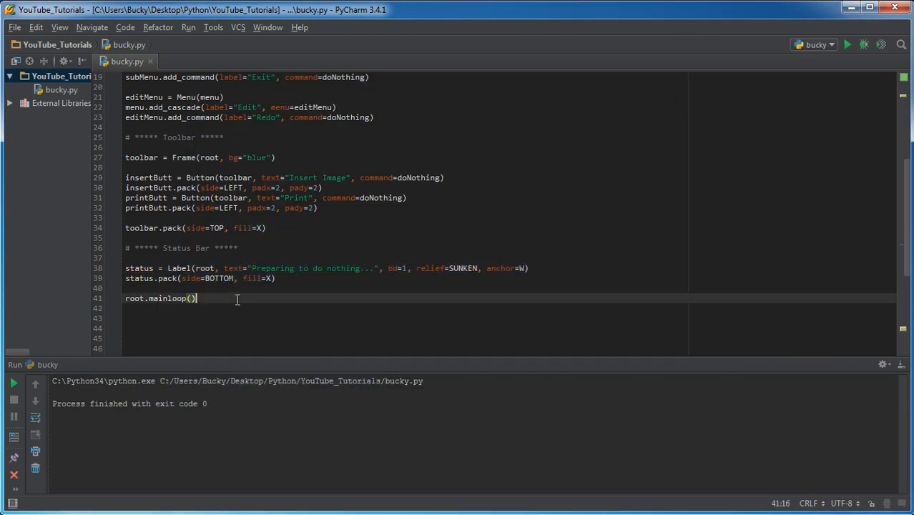